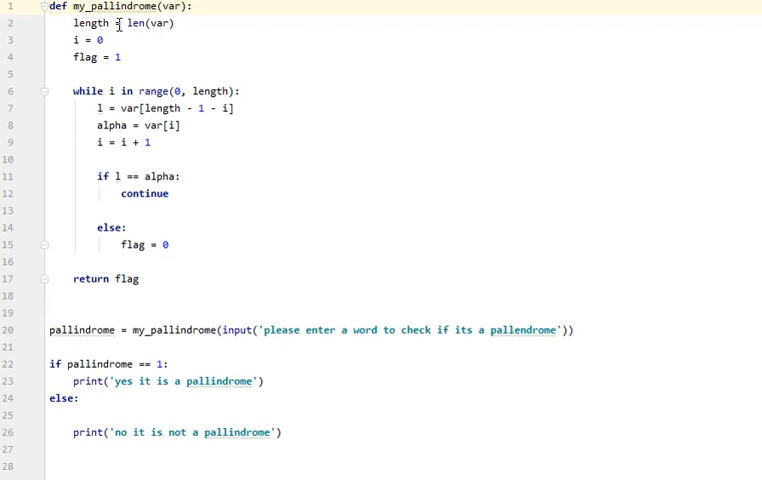
mouse_move(166, 24)
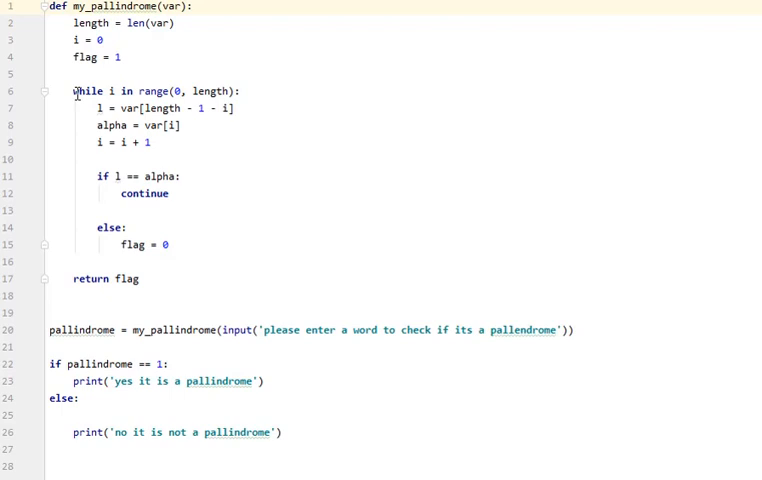
mouse_move(104, 88)
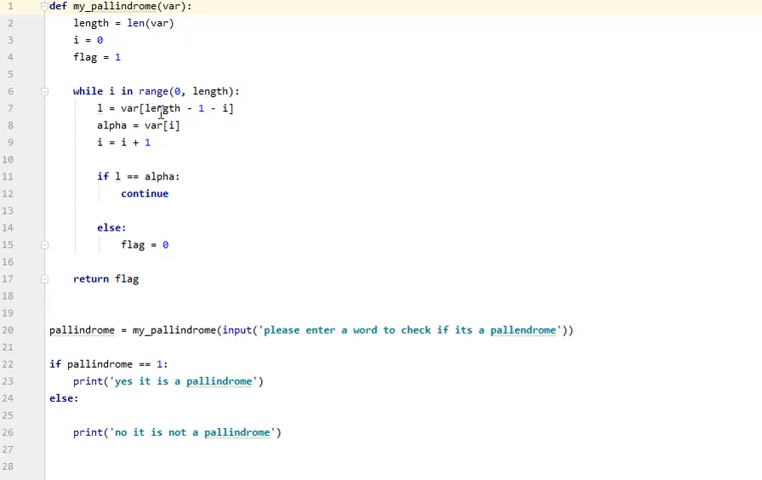
mouse_move(158, 92)
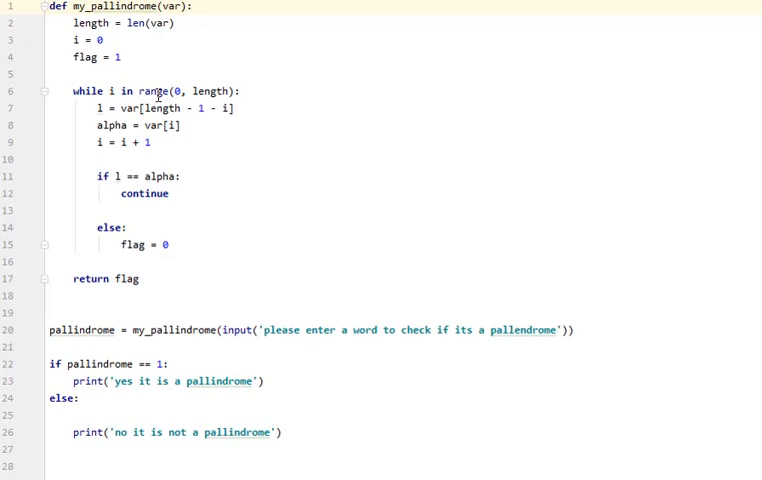
mouse_move(230, 84)
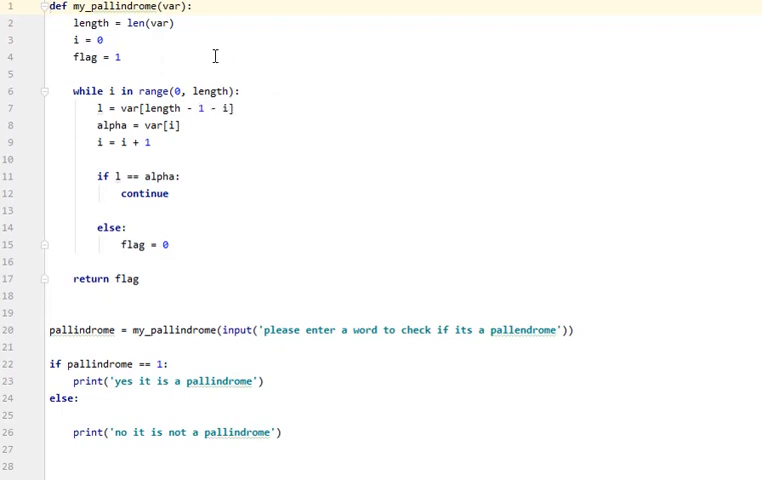
mouse_move(122, 144)
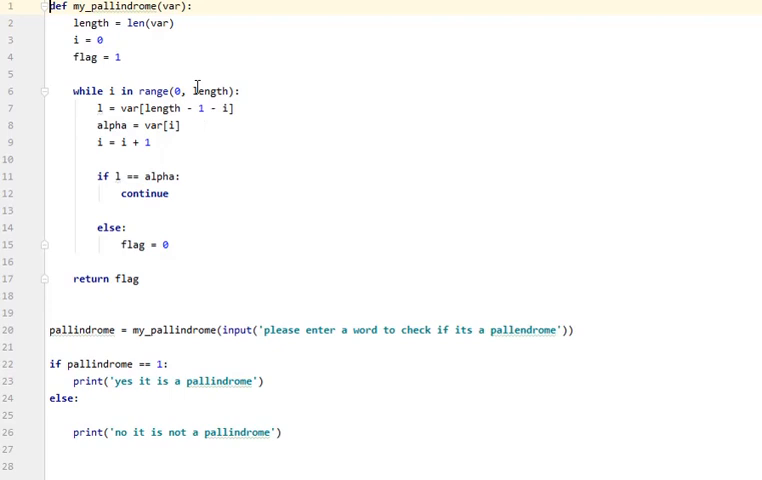
mouse_move(224, 212)
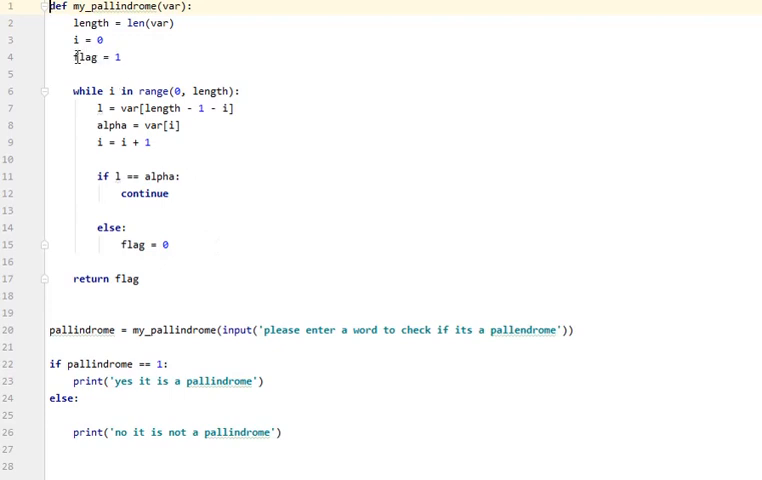
mouse_move(148, 260)
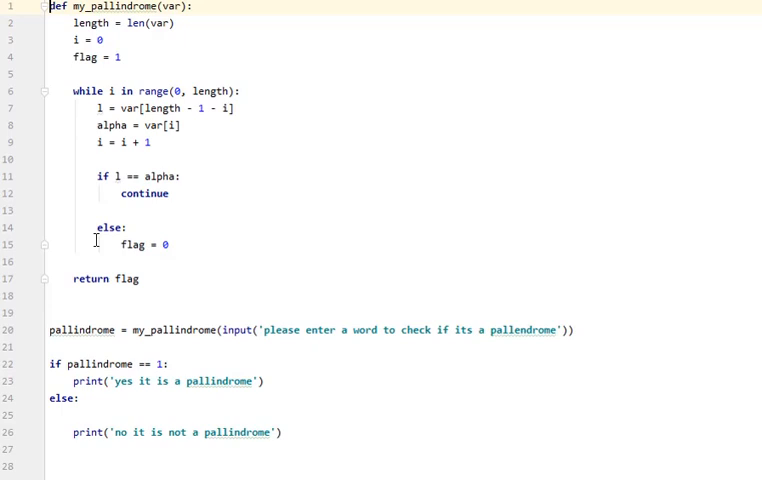
mouse_move(102, 164)
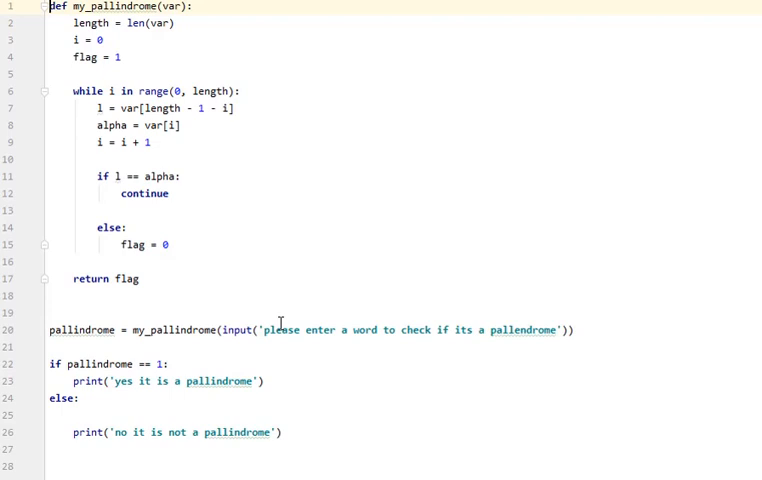
- Run the script and enter 'malayalam', which the console reports as a palindrome
click(132, 380)
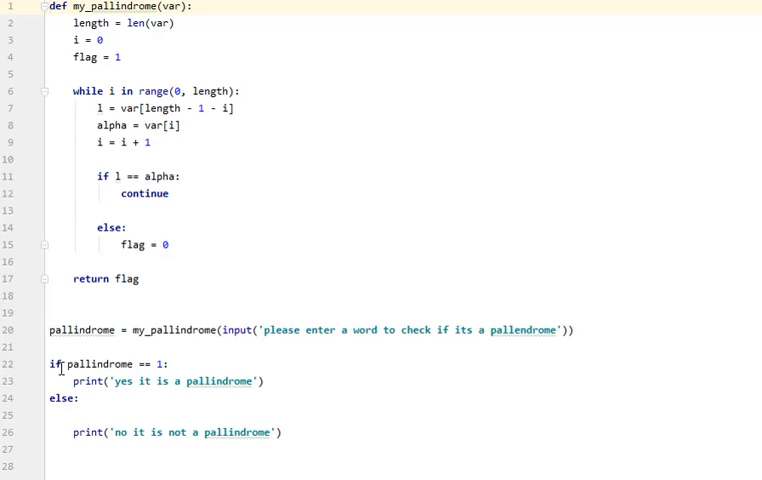
mouse_move(148, 388)
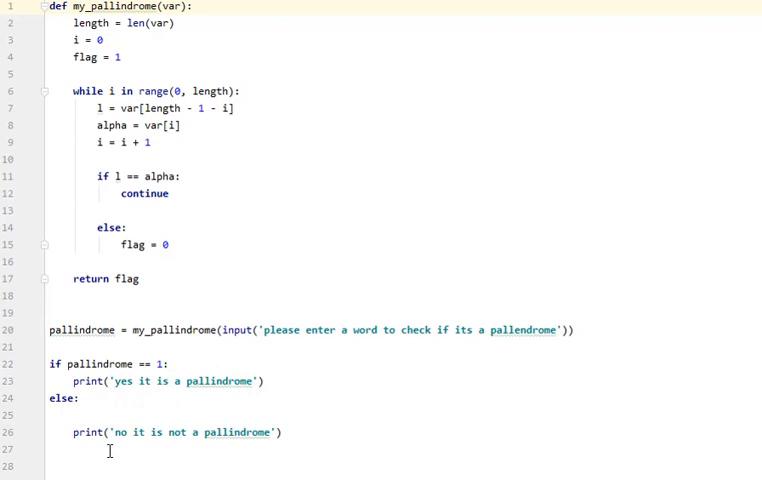
mouse_move(314, 420)
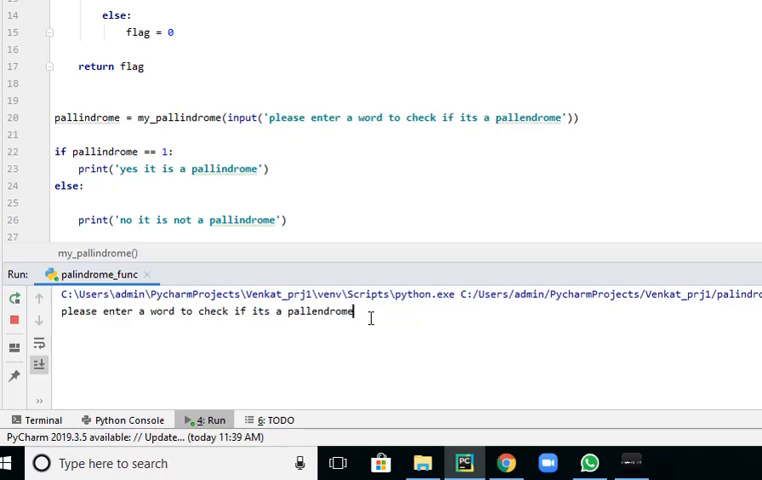
text(mad)
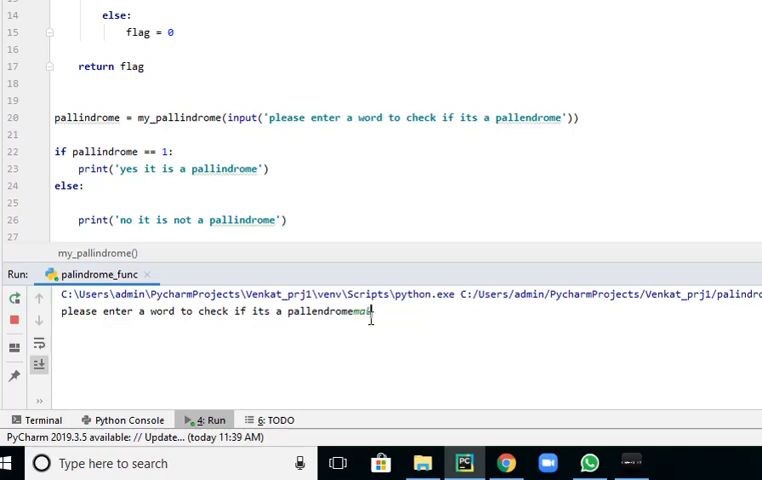
text(ayal)
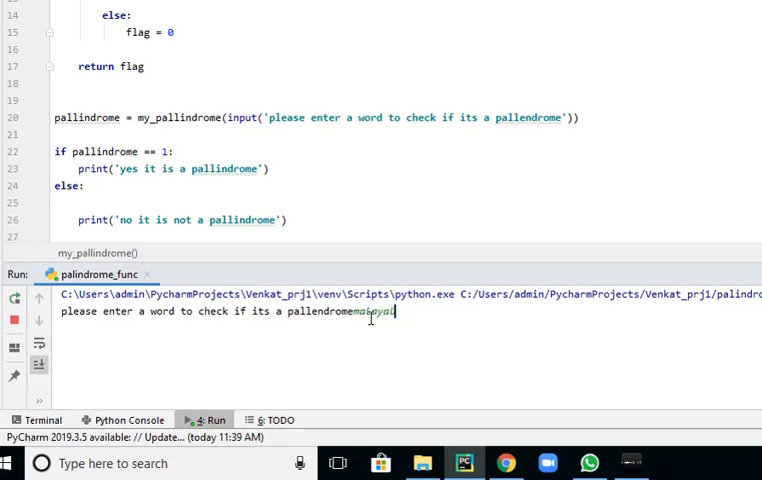
key(enter)
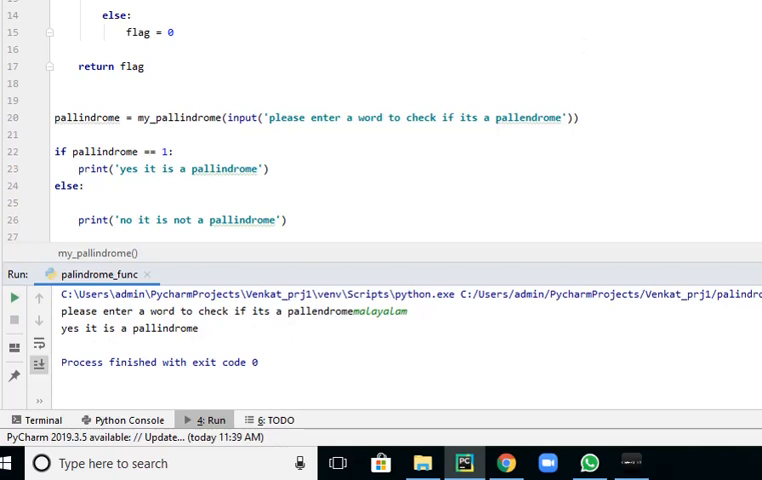
- Rerun the script and enter 'radar', reported as a palindrome
click(14, 296)
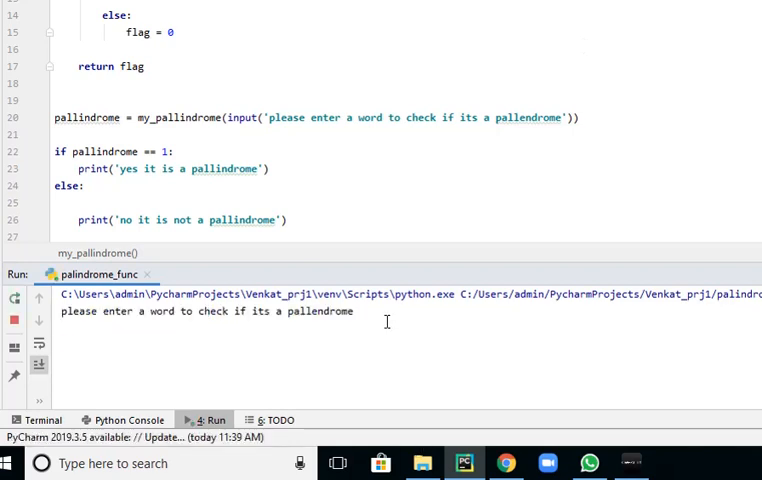
text(radar)
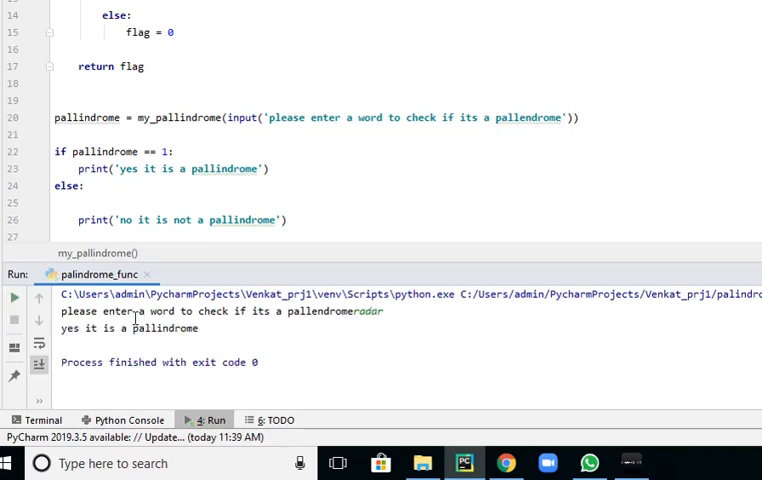
mouse_move(396, 312)
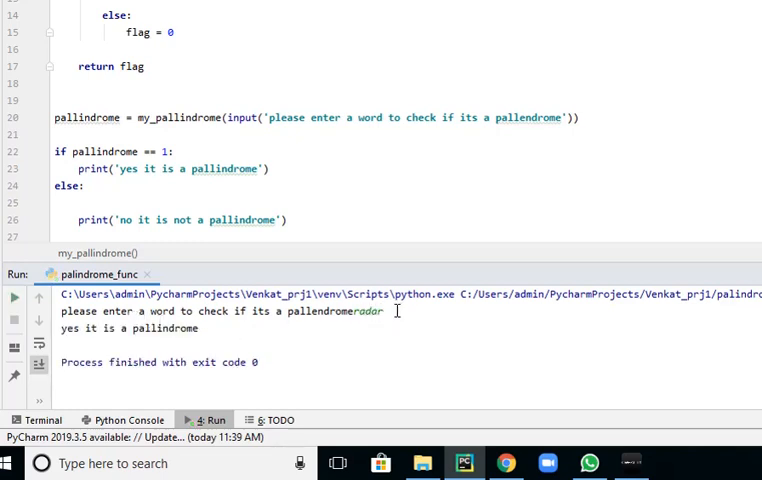
- Rerun the script and enter 'venkat', reported as not a palindrome
click(14, 298)
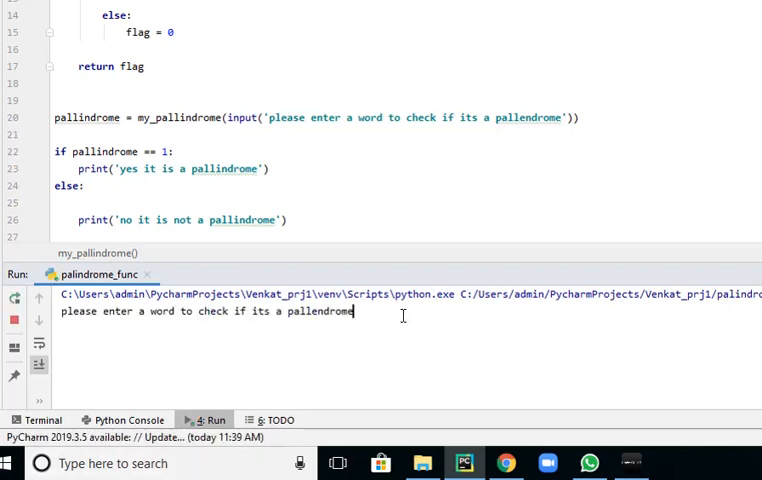
text(mc)
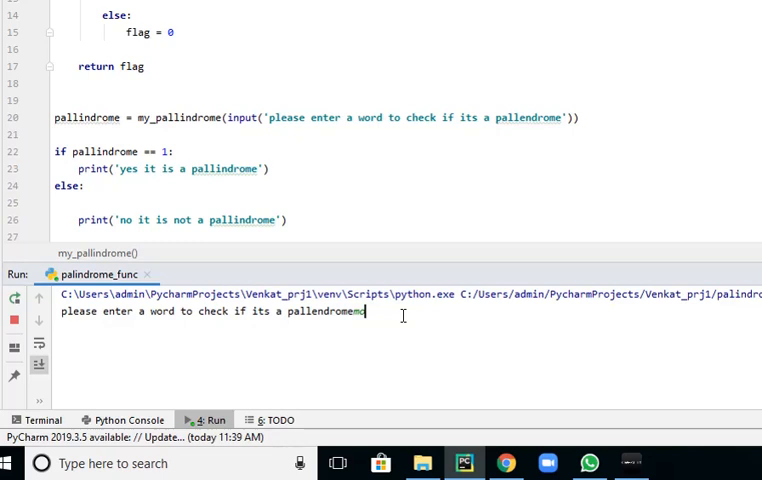
key(enter)
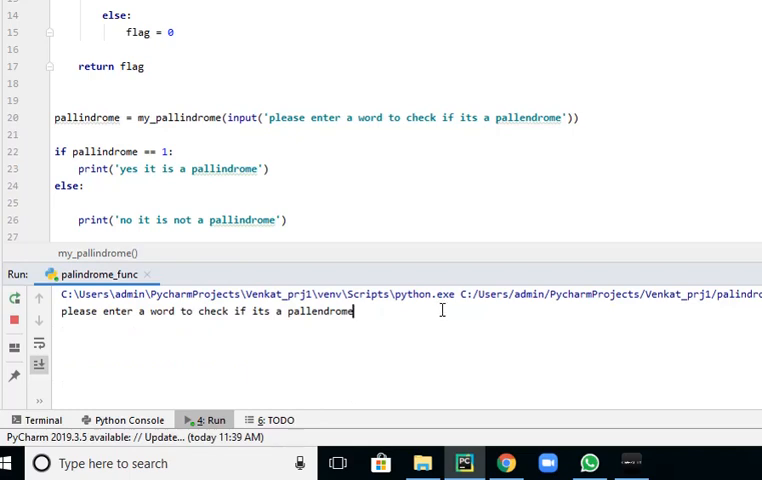
text(ve)
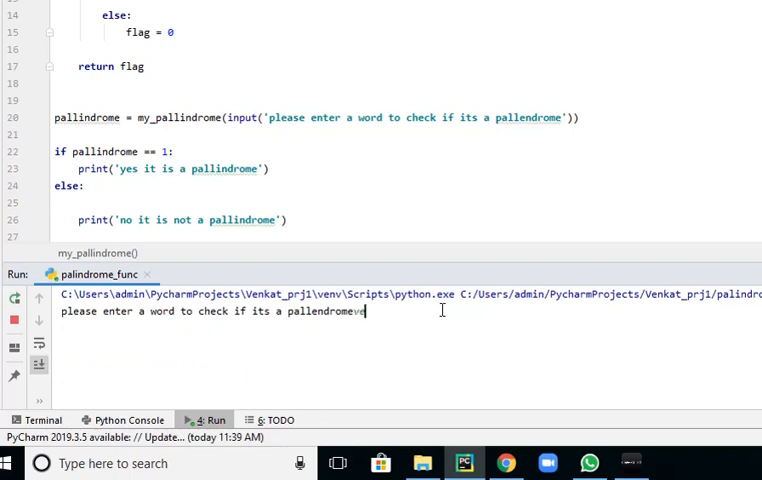
text(venkat)
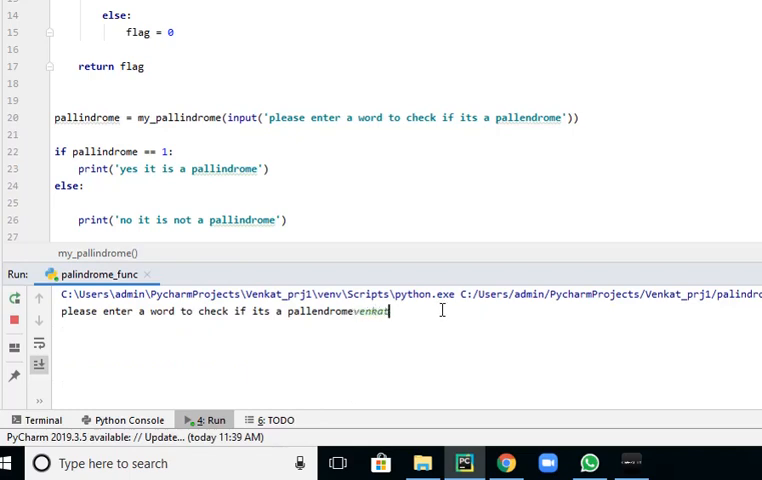
key(enter)
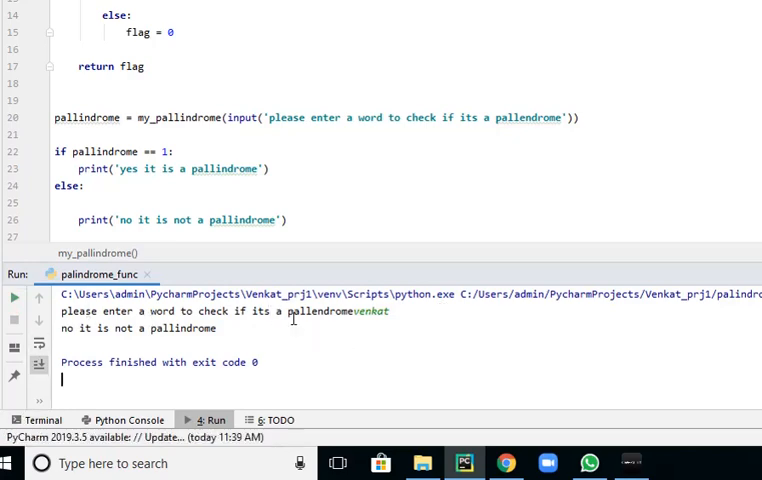
mouse_move(450, 156)
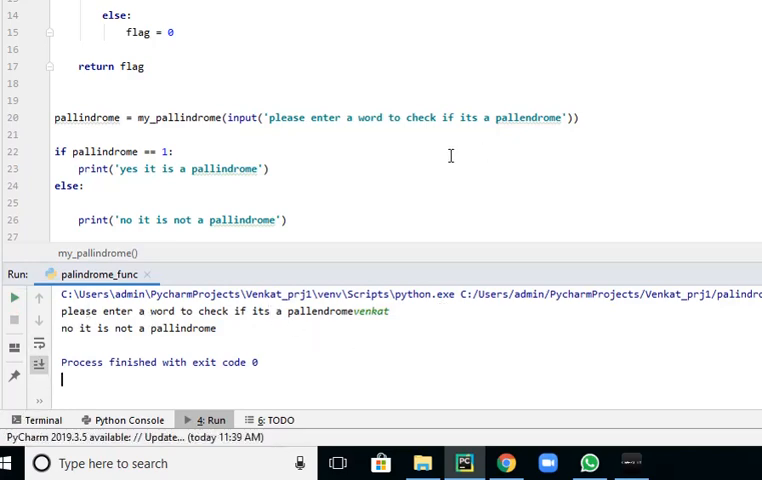